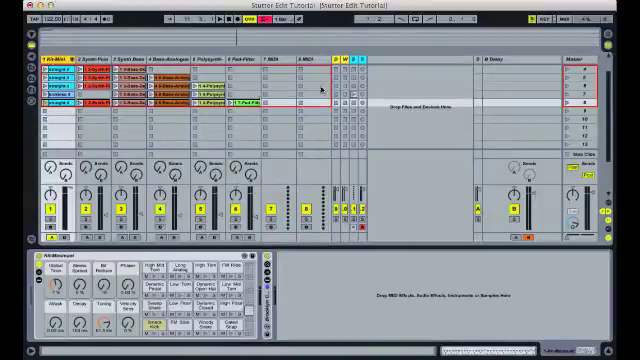
Insert two audio tracks and rename them Dry Bus and Wet Bus
click(525, 55)
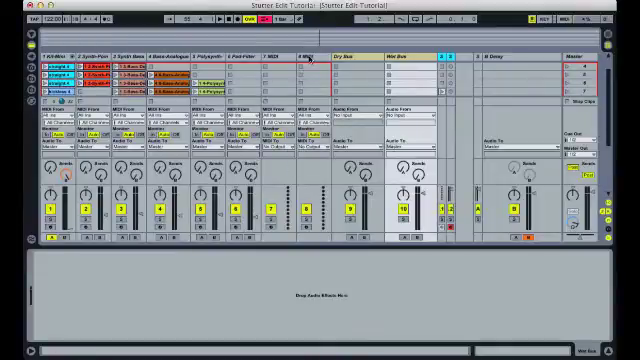
Show the In/Out section to set Audio From/To for Dry Bus and Wet Bus
click(305, 58)
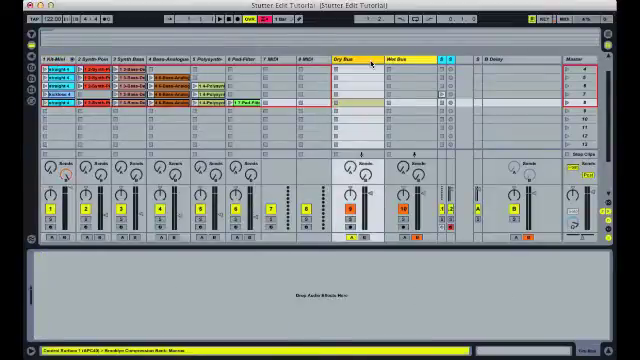
Select the Dry Bus track and then track 1 to show its instrument rack
click(590, 57)
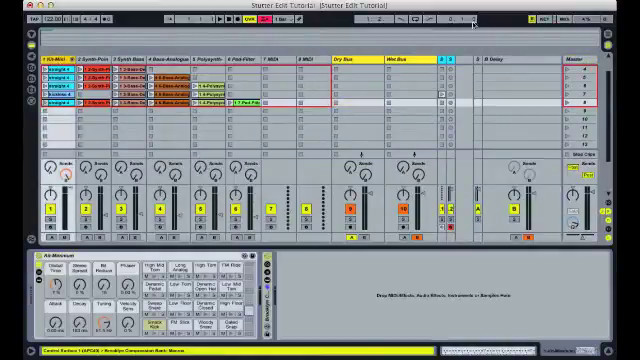
click(515, 63)
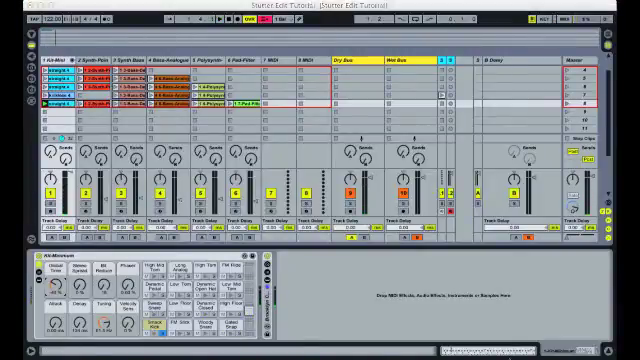
click(404, 63)
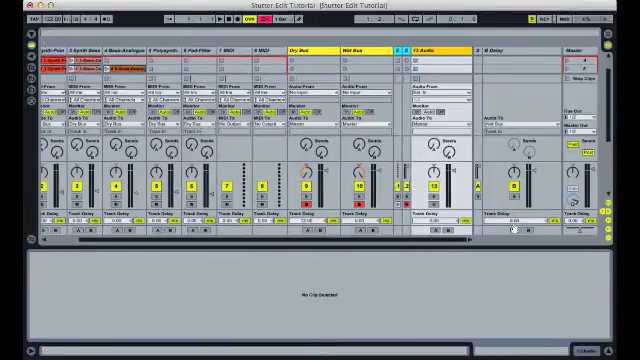
click(430, 99)
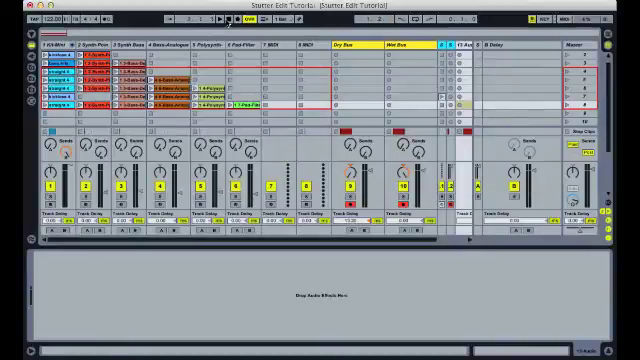
Play the set to record a short resampled test take, then stop
click(213, 18)
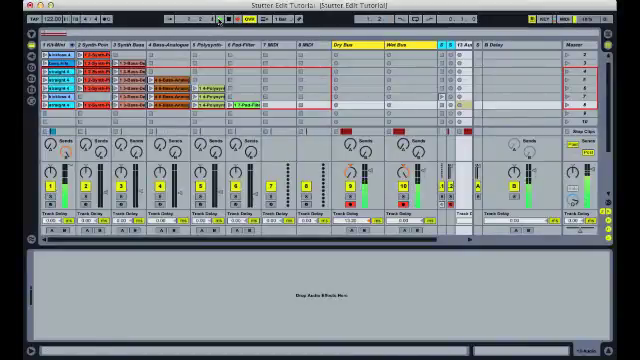
click(213, 20)
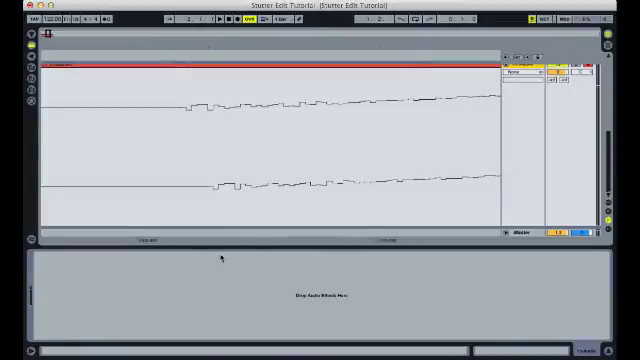
mouse_move(419, 294)
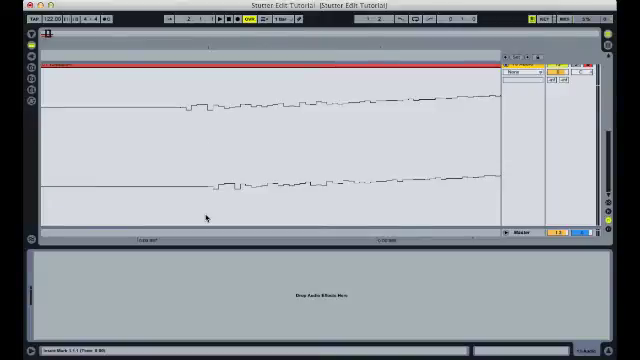
mouse_move(228, 208)
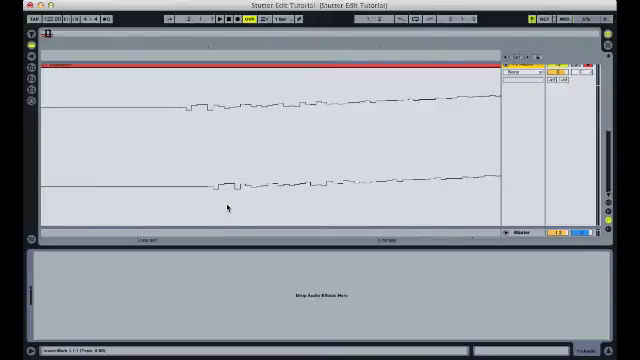